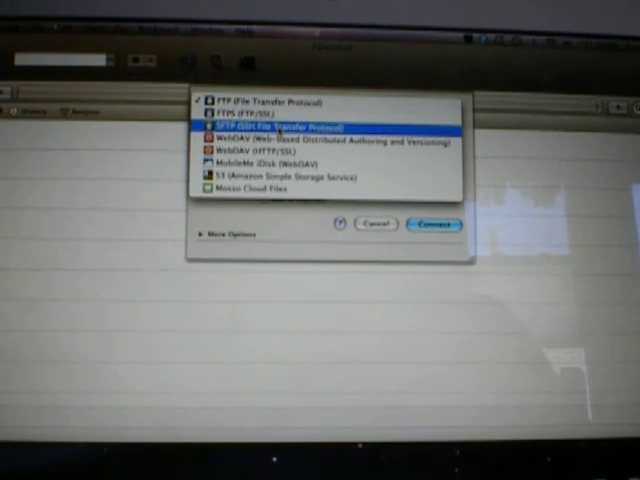
- Connect to the iPhone over SFTP as user root with the password entered
left_click(320, 126)
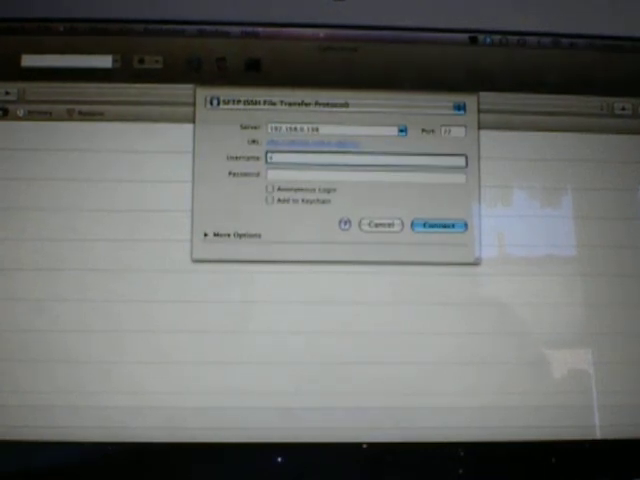
type("root")
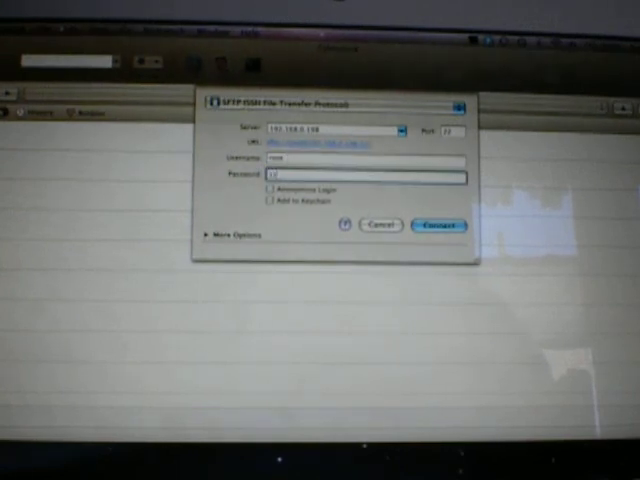
type("password")
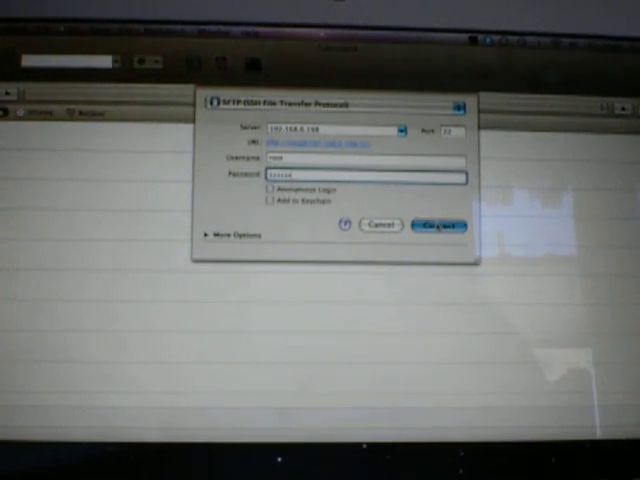
left_click(436, 224)
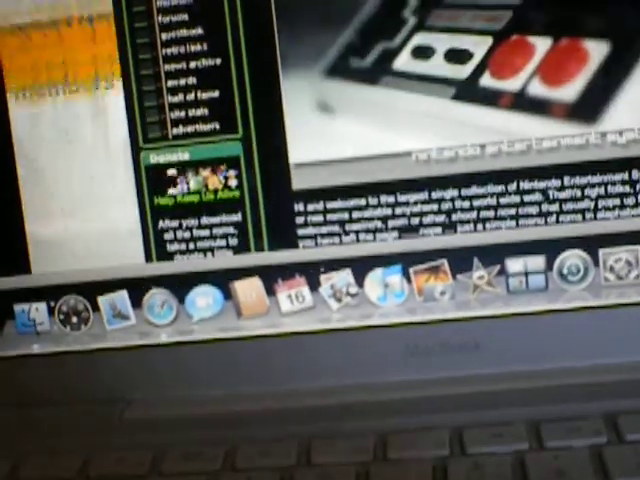
- Scroll the NES ROM site down to its welcome text about the ROM collection
scroll("down", 3)
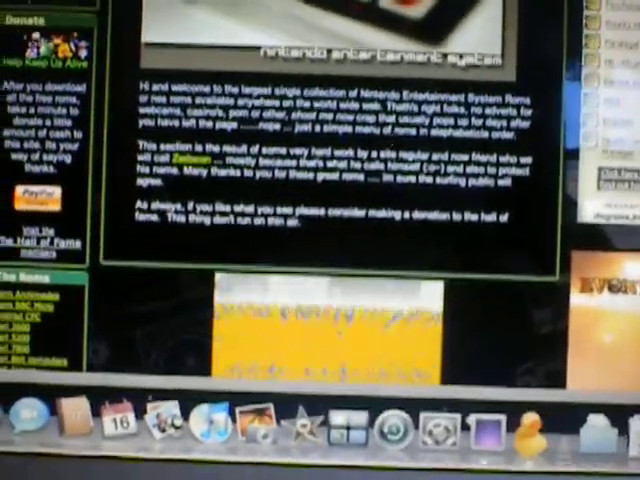